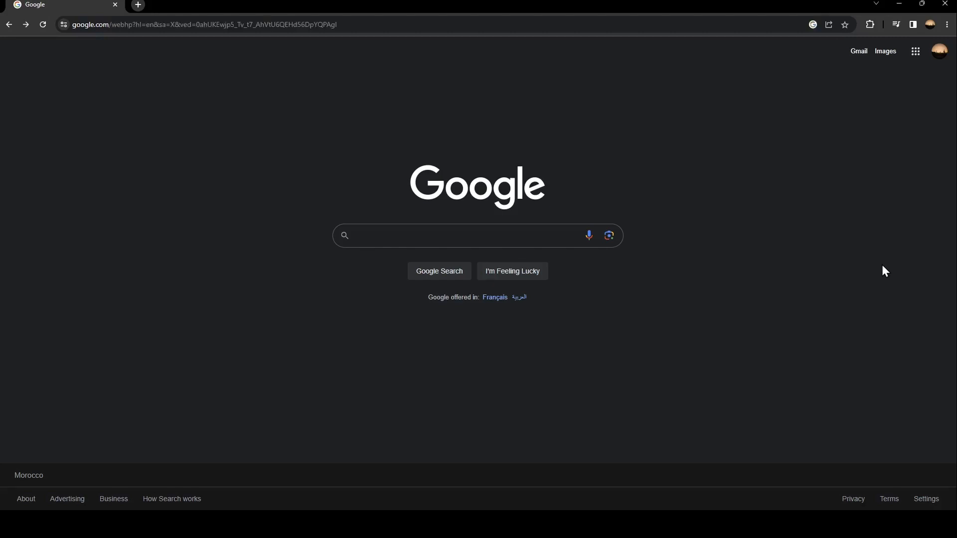
- Search Google for 'stable diffusion' via the suggestion list
click(458, 236)
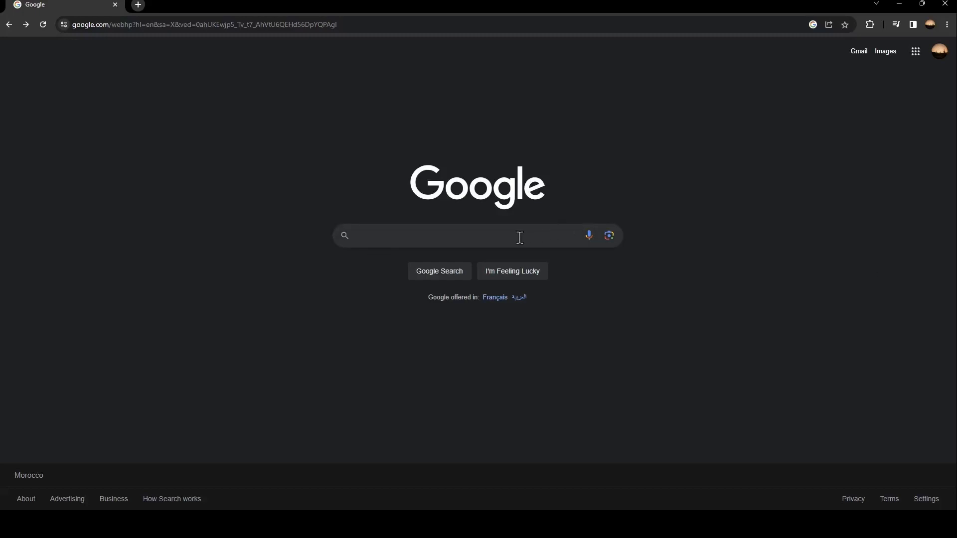
text(st)
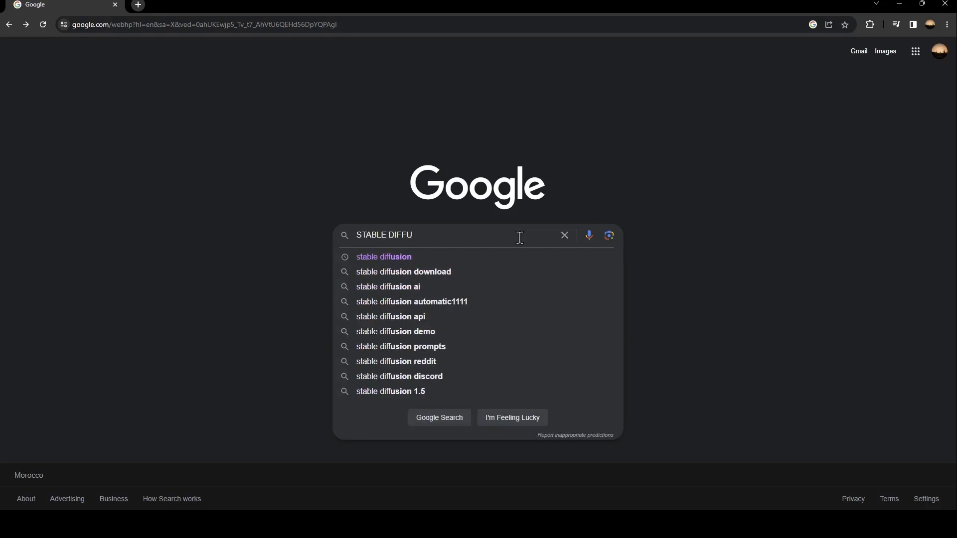
click(383, 257)
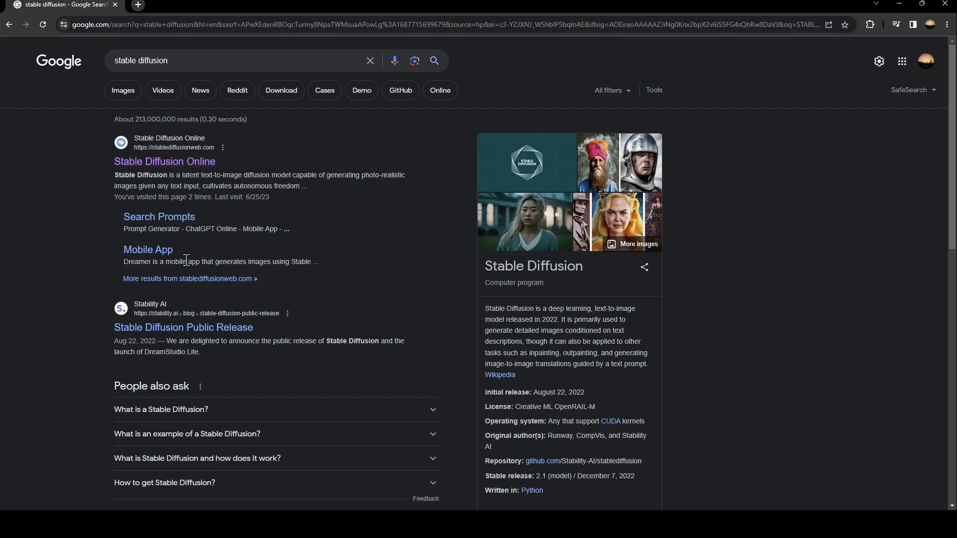
mouse_move(195, 175)
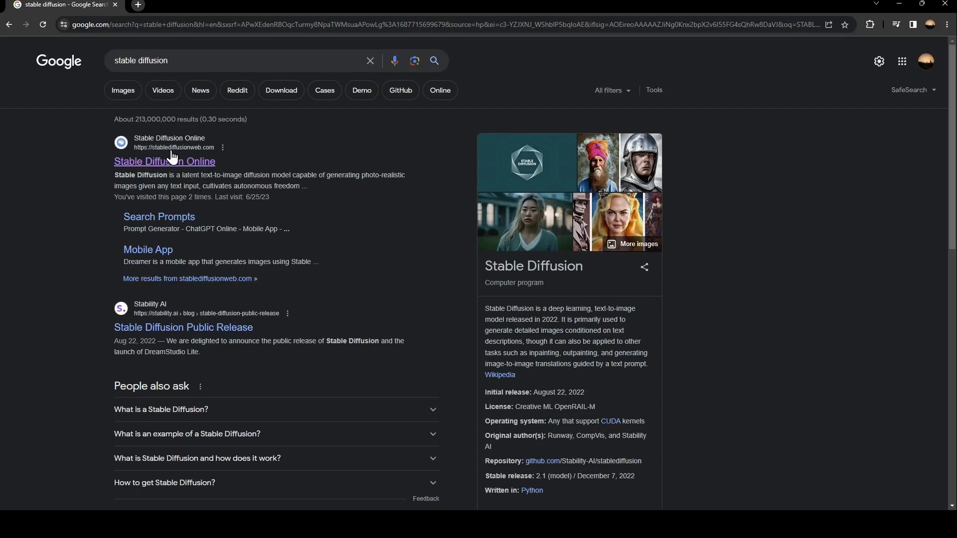
- Go to Stable Diffusion Online, spawn the Prompt Database in new tabs, and return to the first tab
click(165, 162)
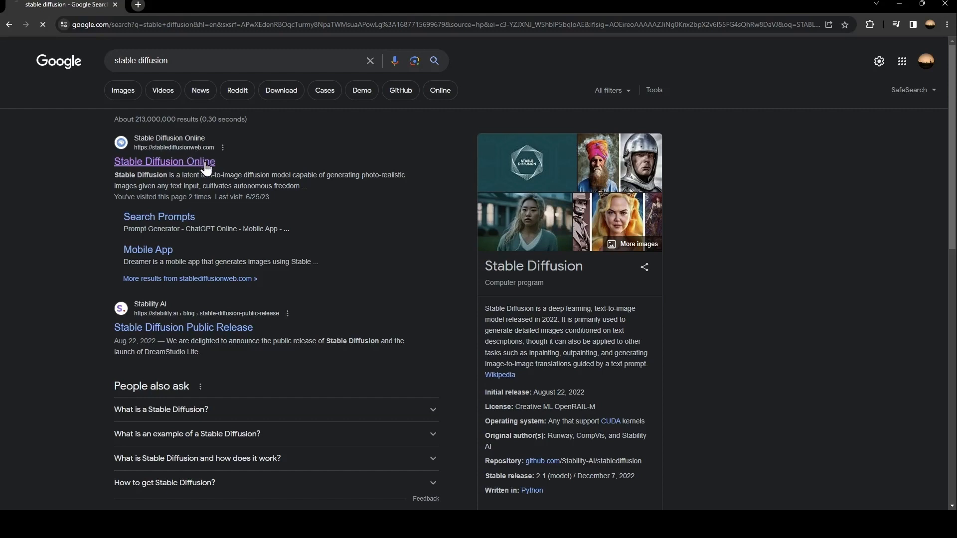
click(164, 162)
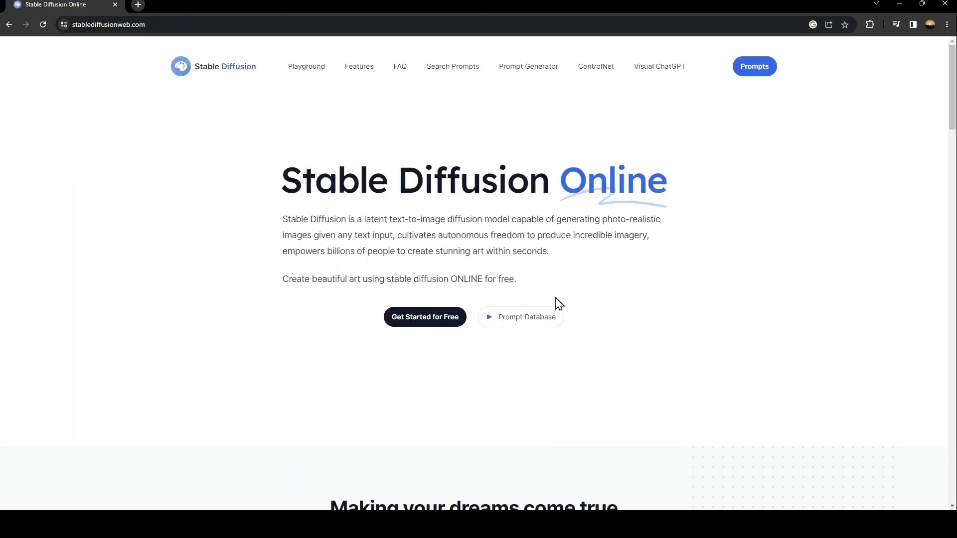
mouse_move(635, 281)
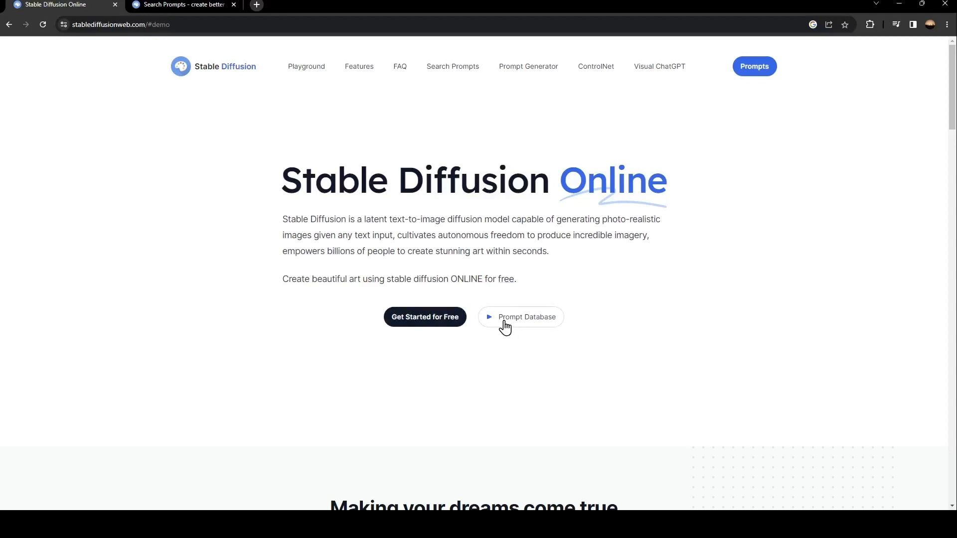
mouse_move(518, 323)
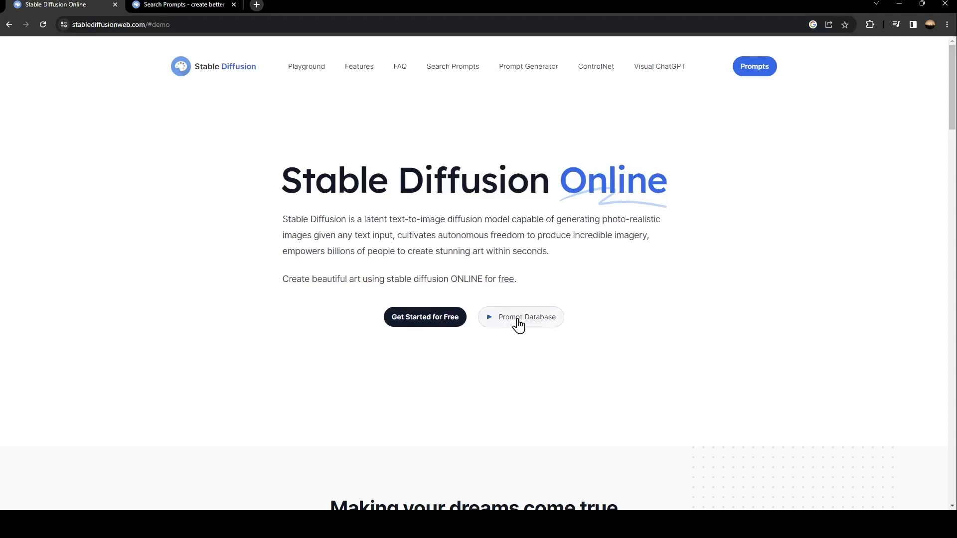
click(521, 317)
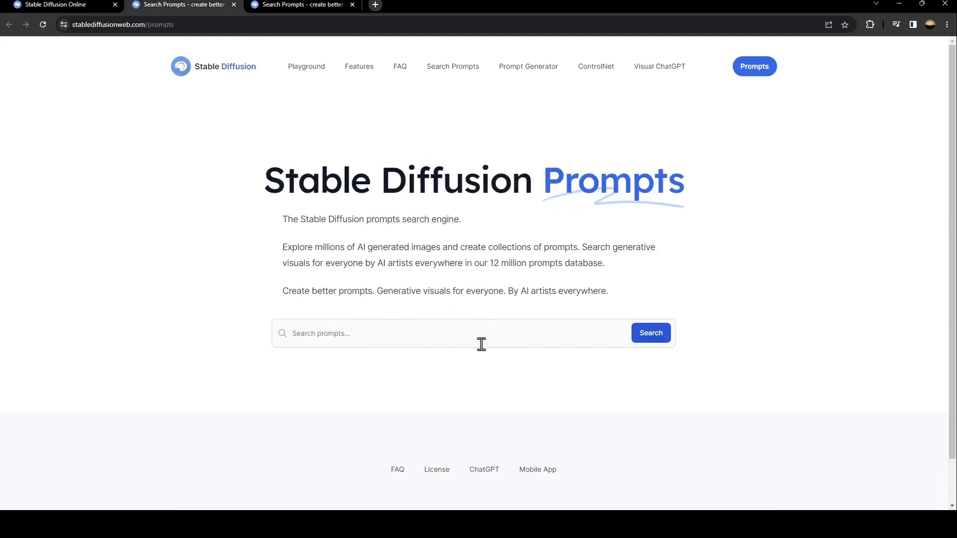
click(60, 5)
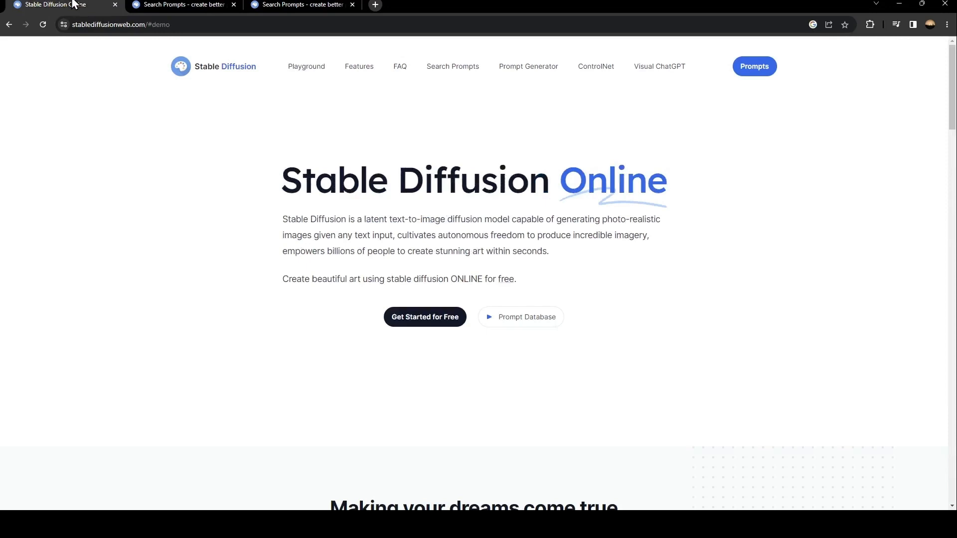
- Scroll the homepage down to the Stable Diffusion Playground prompt and image area
scroll(down, 3)
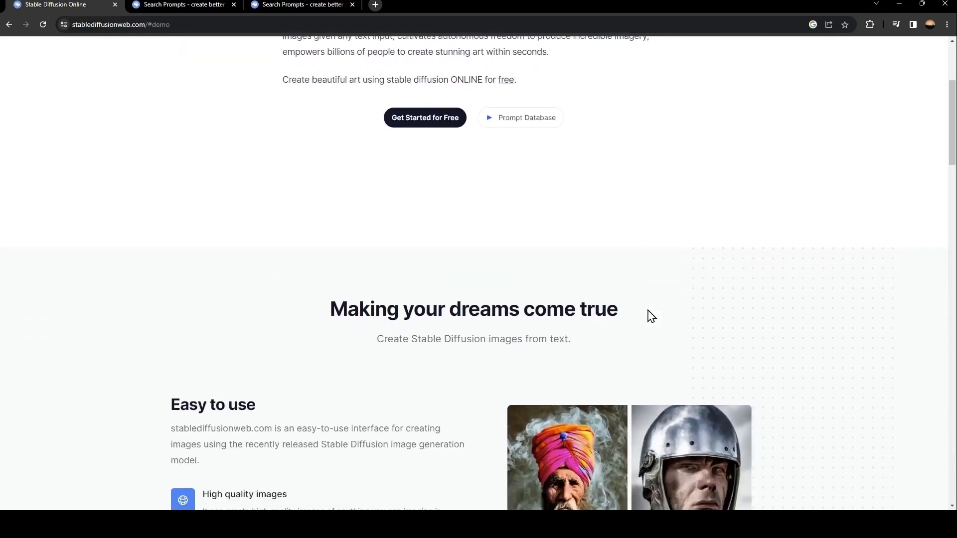
scroll(down, 3)
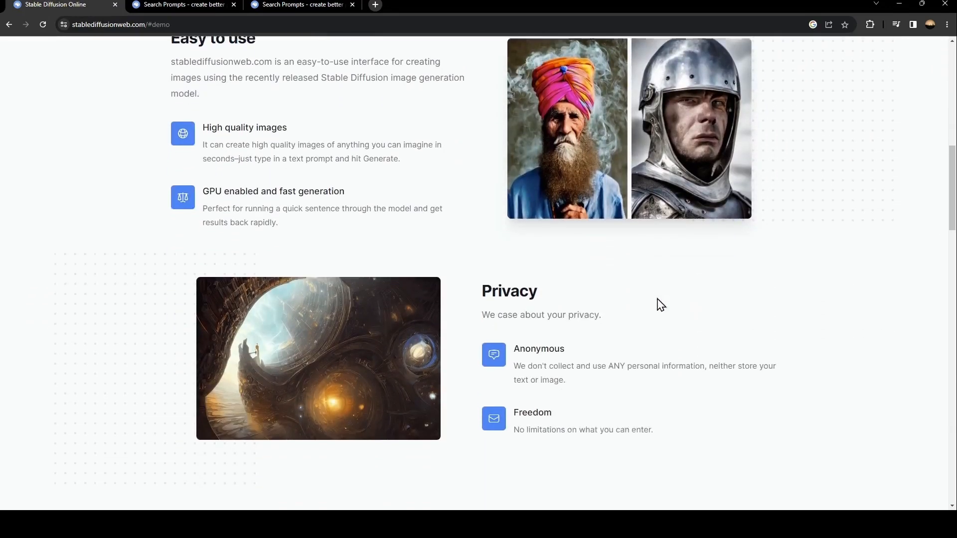
scroll(up, 3)
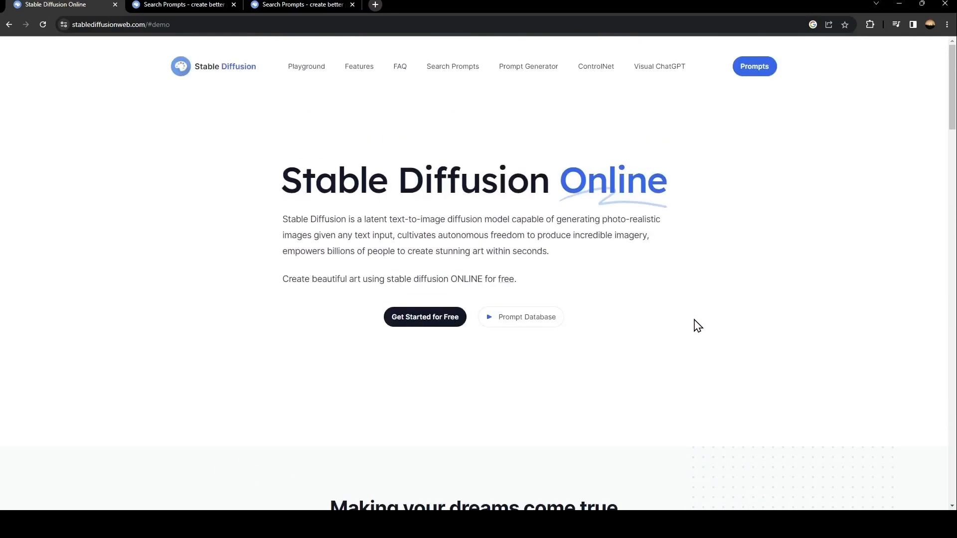
scroll(down, 3)
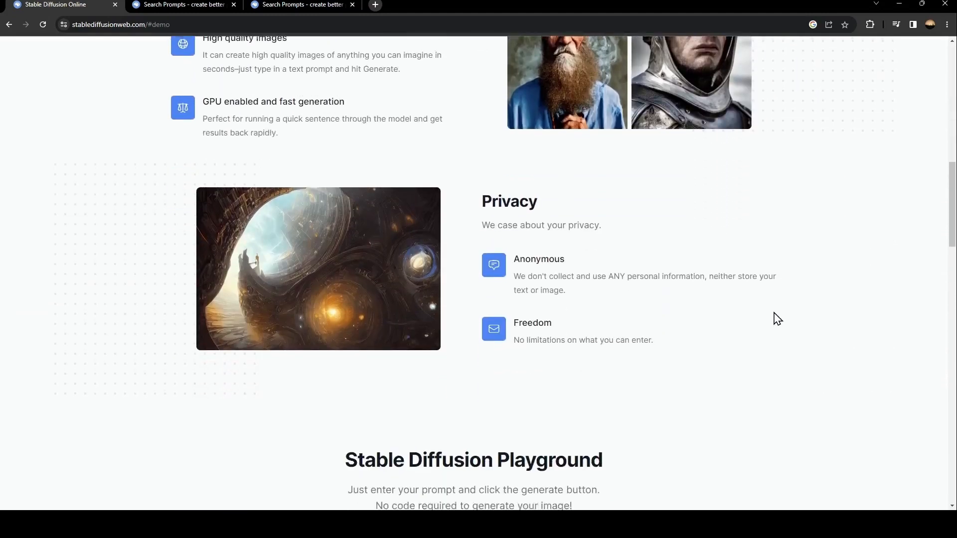
scroll(down, 3)
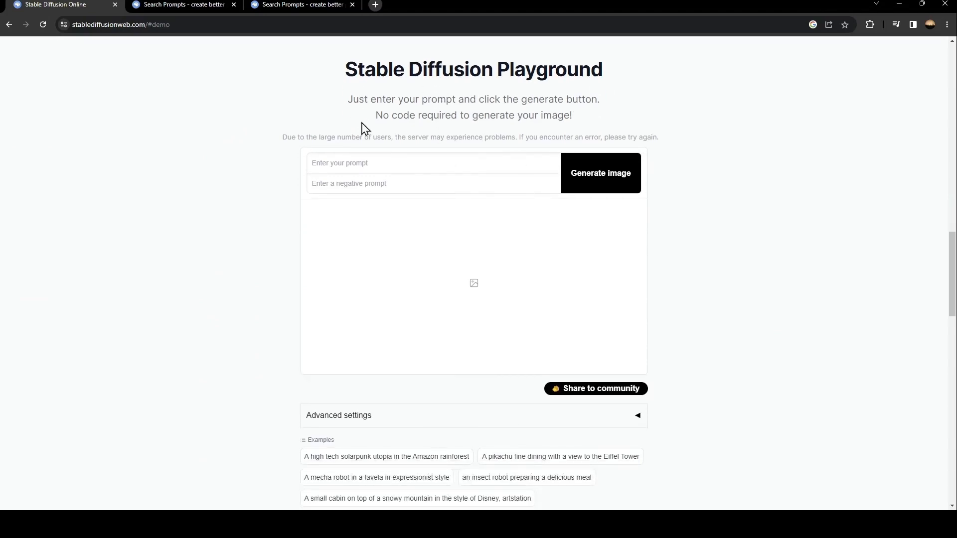
mouse_move(645, 316)
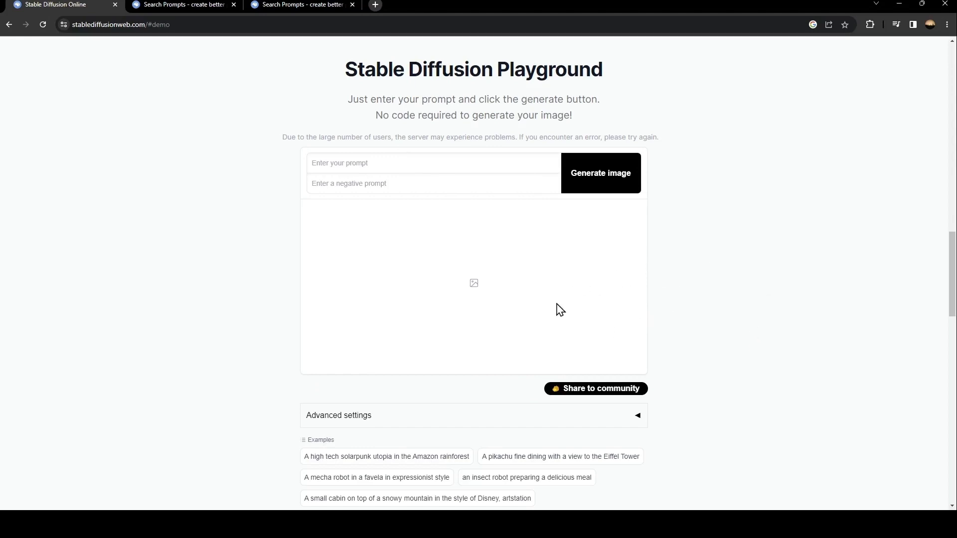
mouse_move(495, 355)
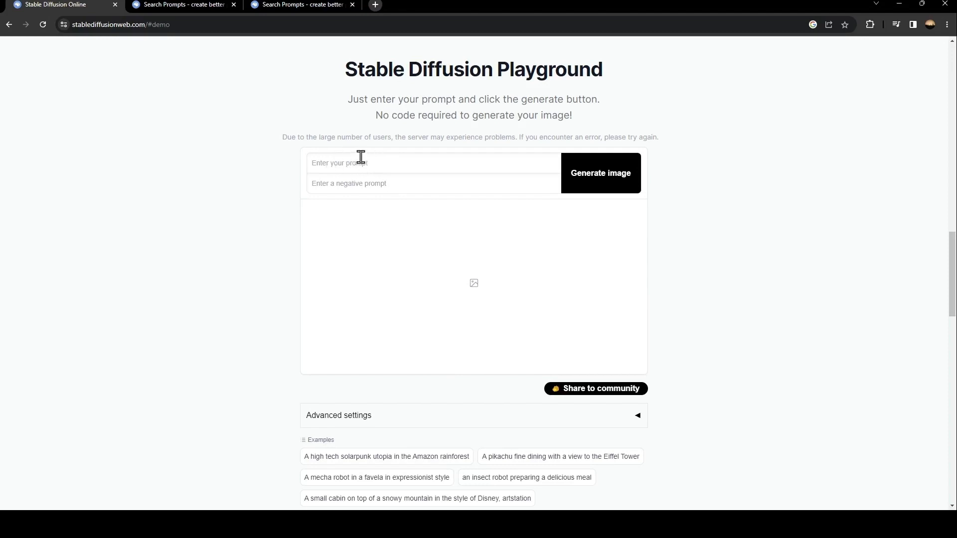
mouse_move(383, 183)
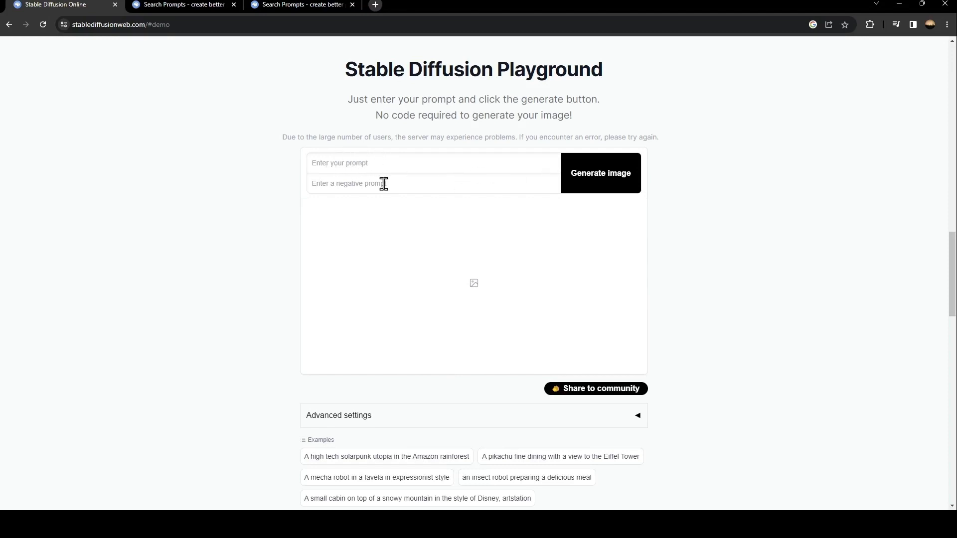
mouse_move(391, 211)
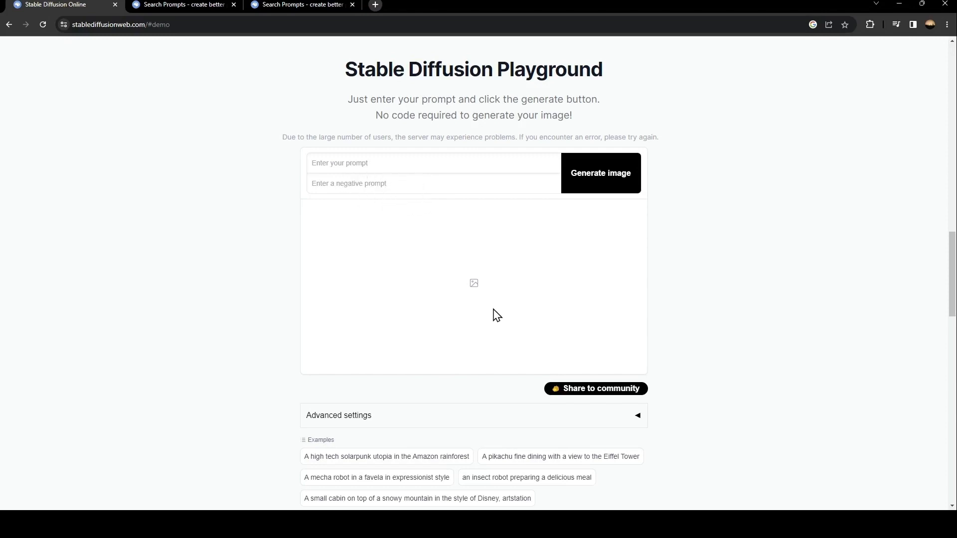
mouse_move(443, 438)
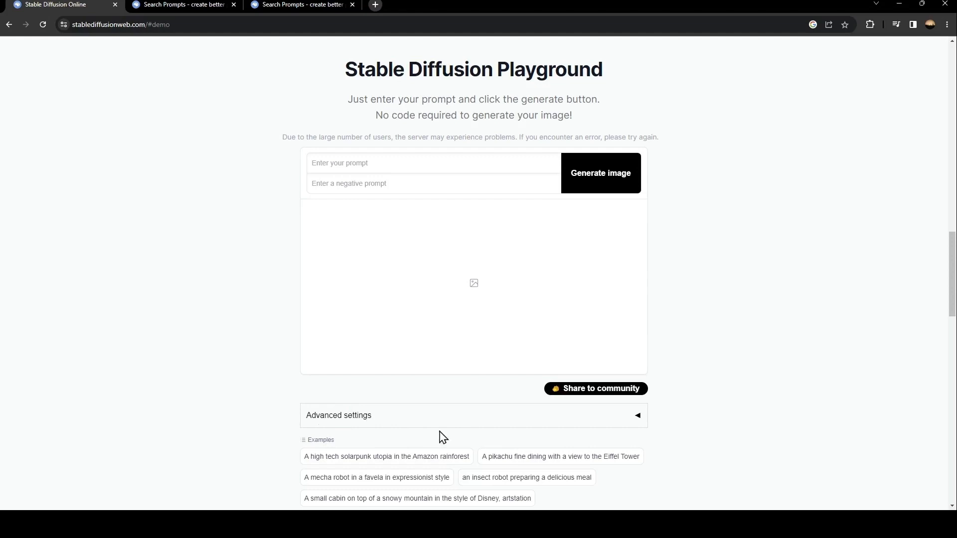
mouse_move(640, 420)
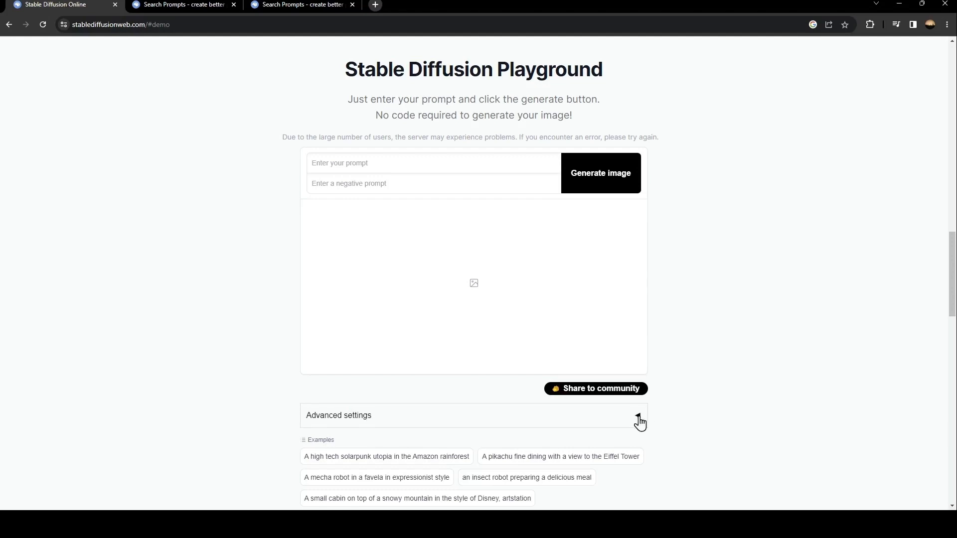
- Expand the Advanced settings bar to reveal the Guidance Scale slider at 10.8
click(640, 415)
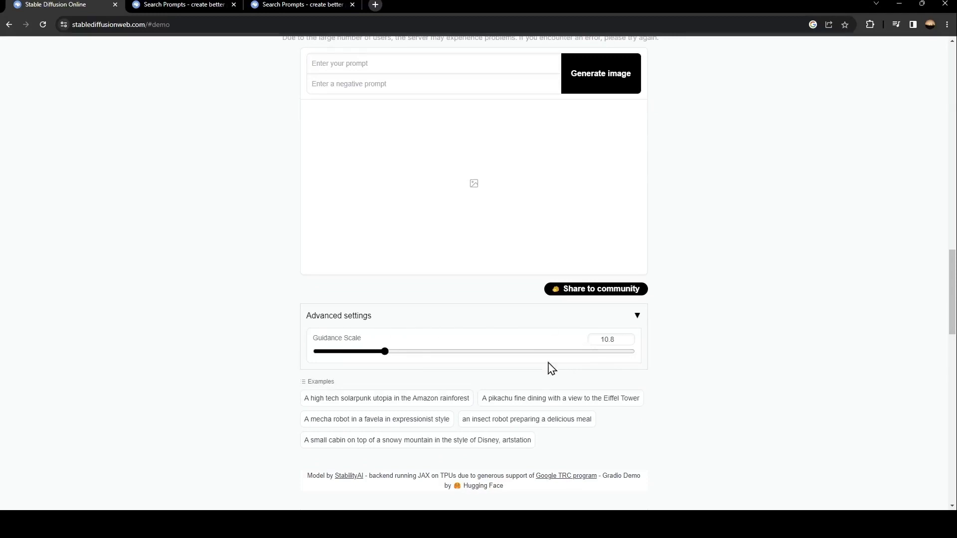
scroll(up, 3)
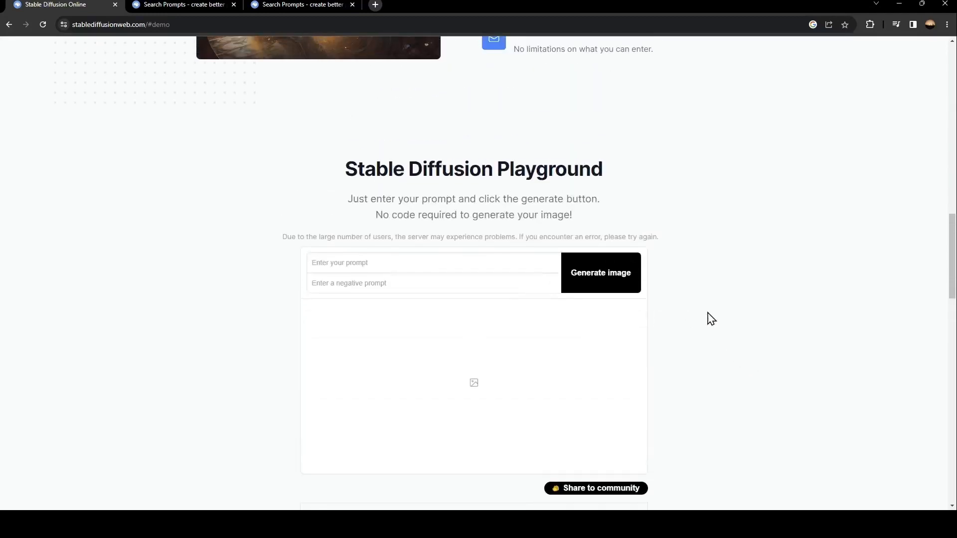
scroll(down, 3)
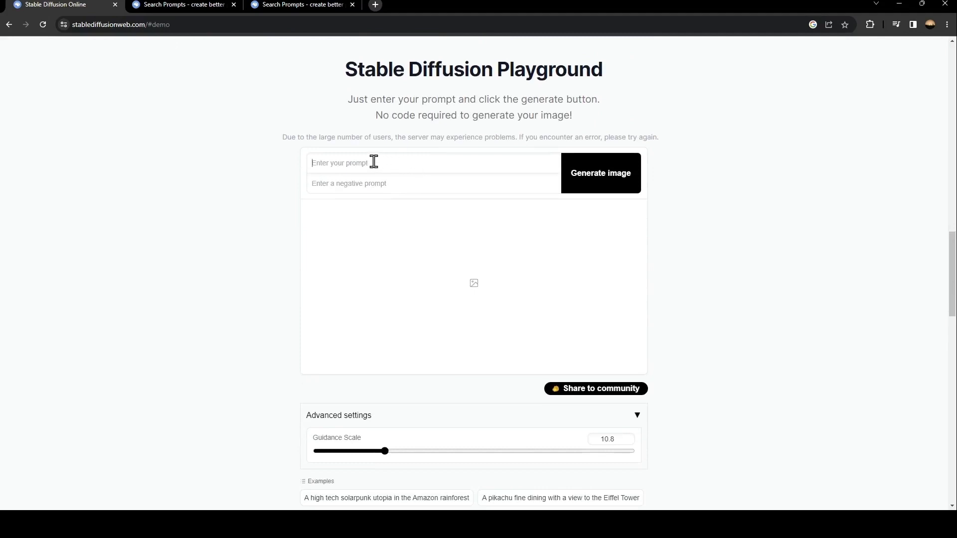
mouse_move(498, 178)
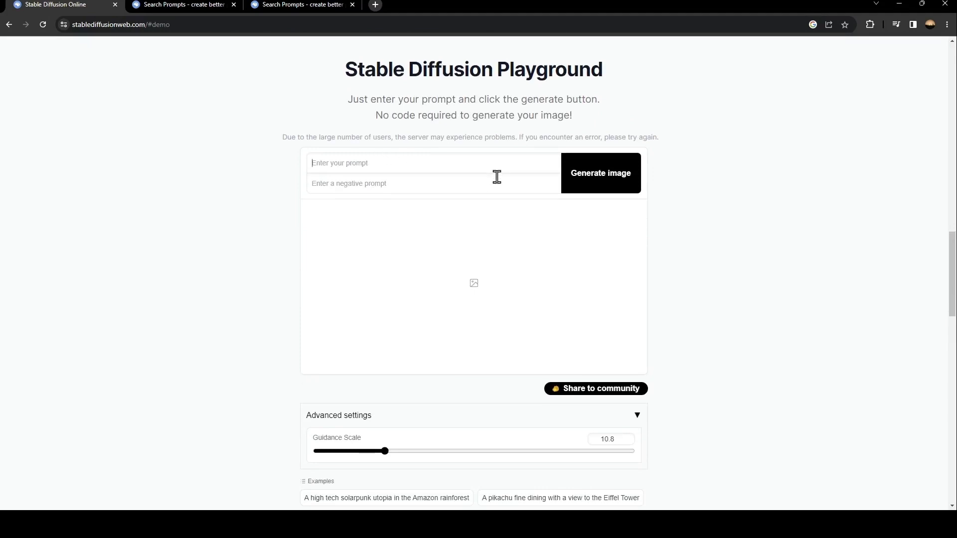
- Enter the prompt 'CAR' and start generating the four images
text(CAR)
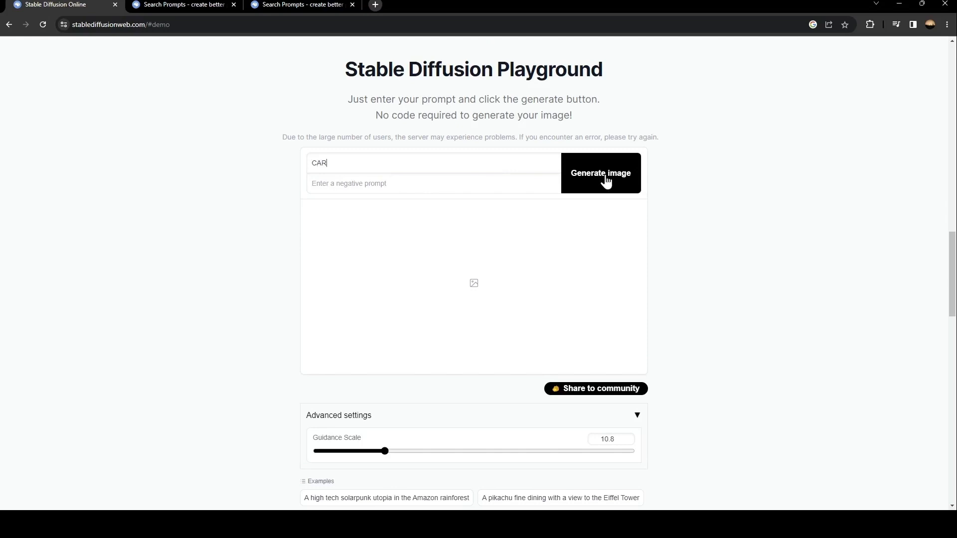
click(600, 172)
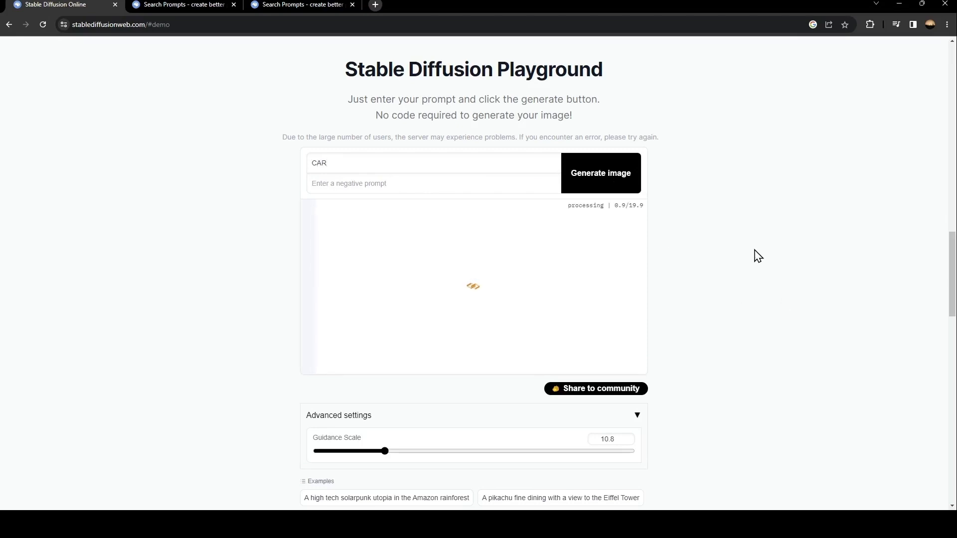
mouse_move(446, 348)
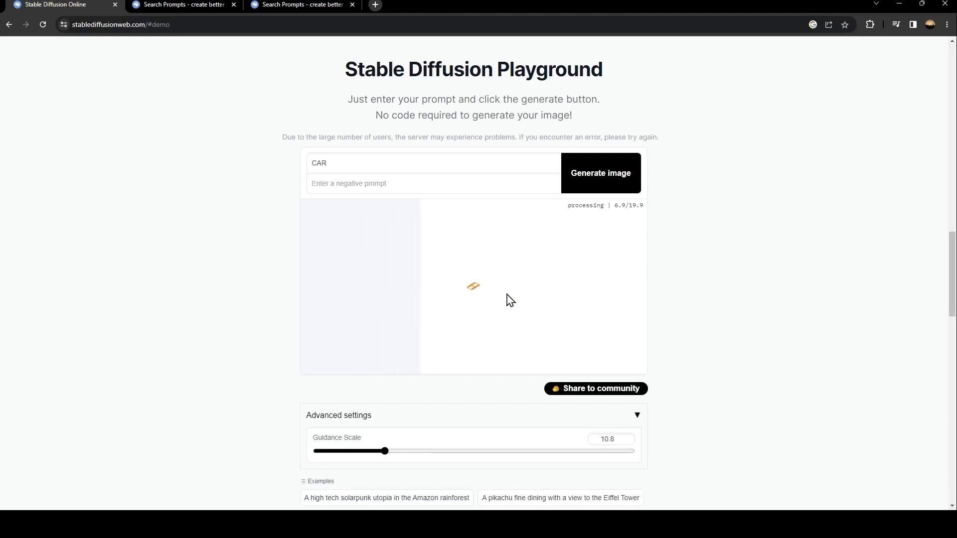
mouse_move(518, 297)
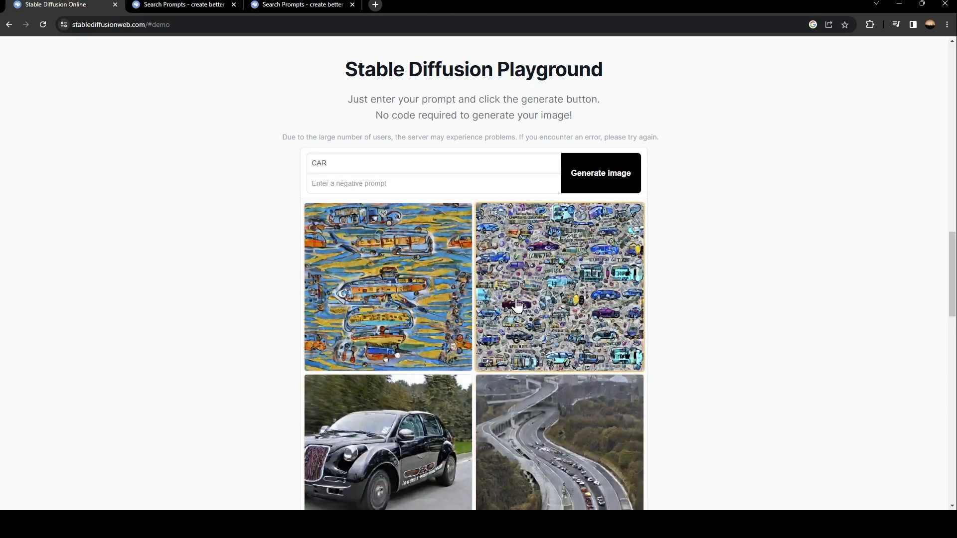
scroll(down, 3)
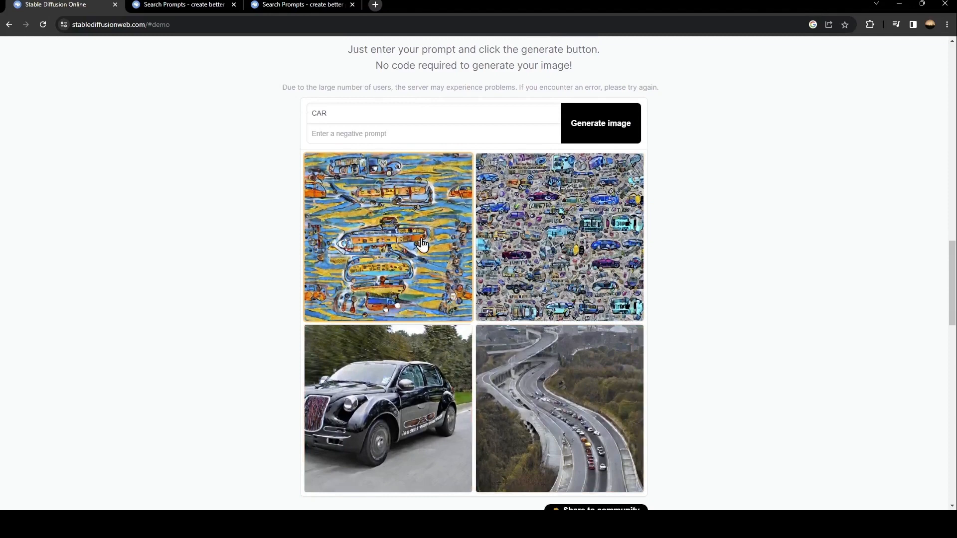
scroll(down, 3)
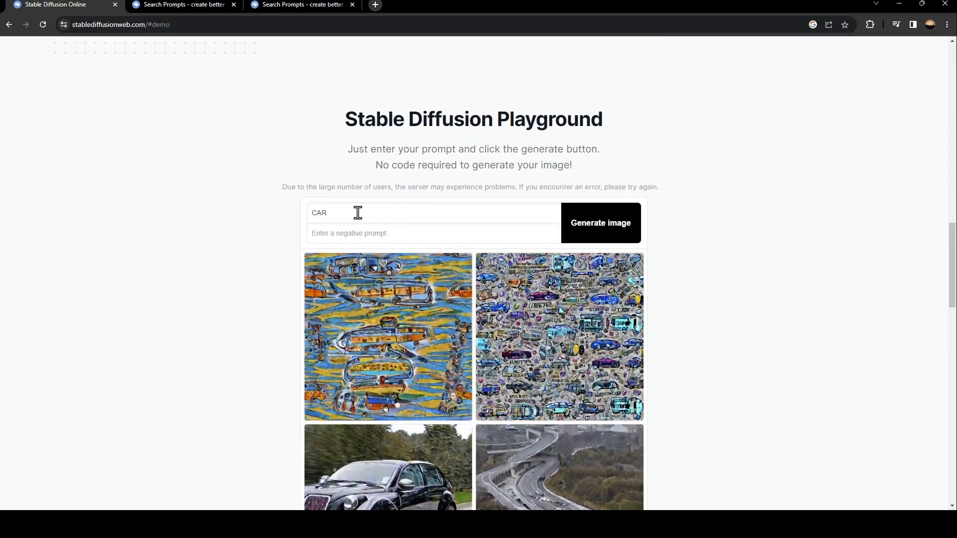
scroll(down, 3)
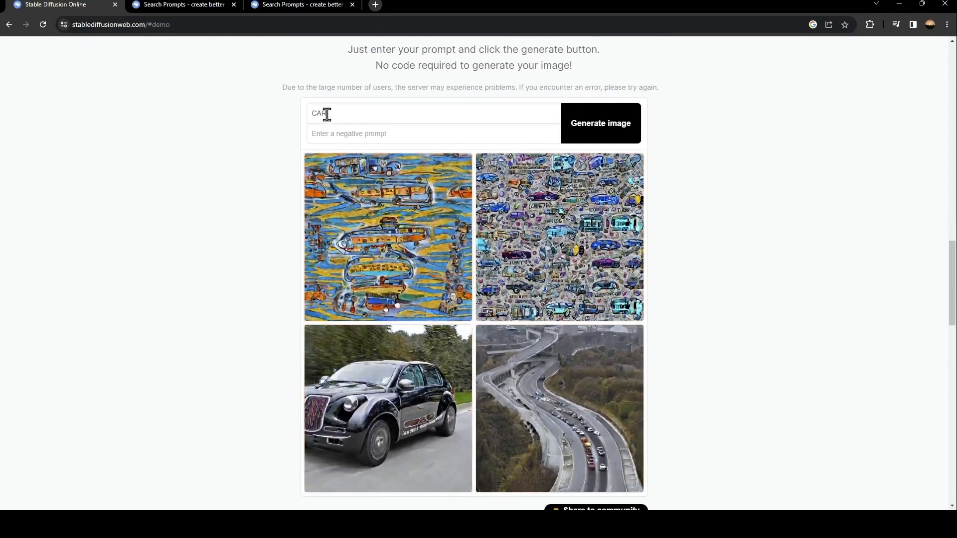
mouse_move(442, 220)
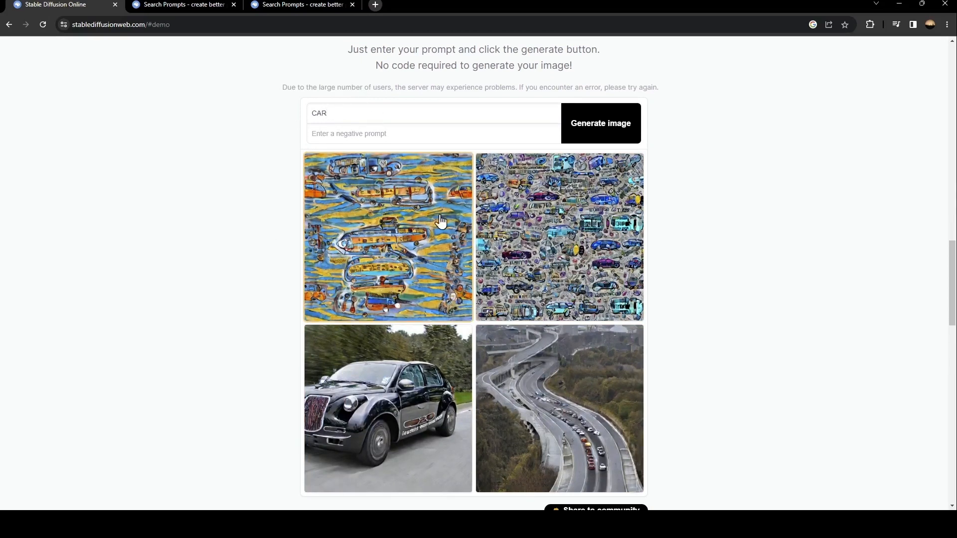
click(342, 114)
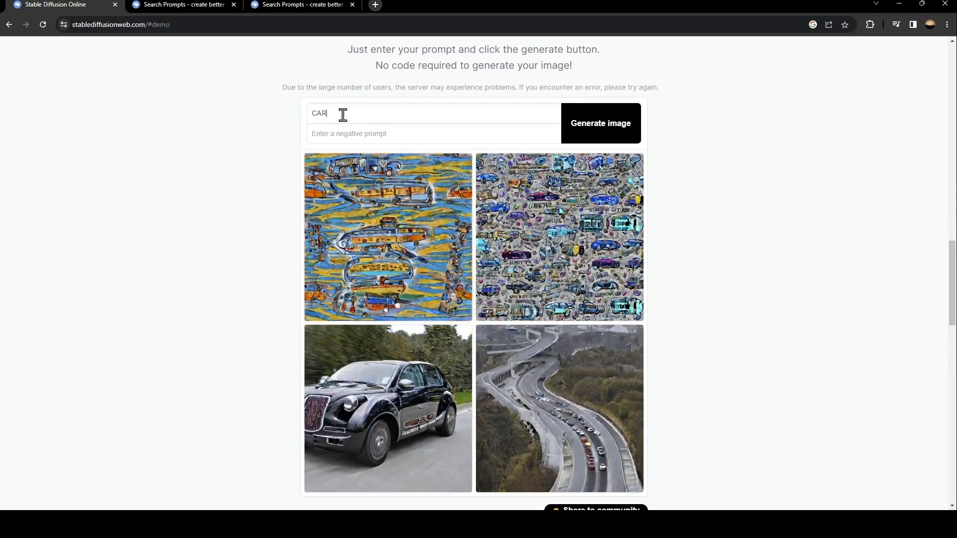
mouse_move(540, 100)
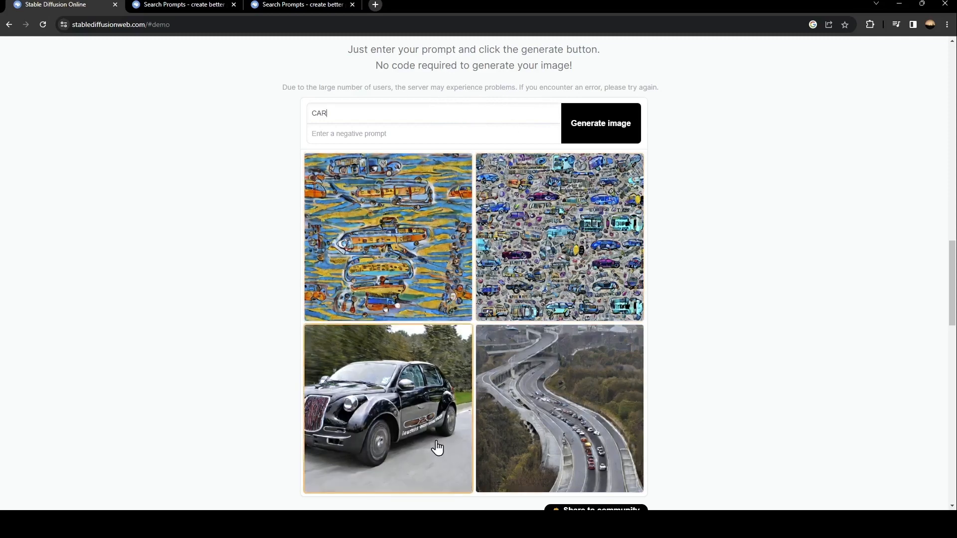
mouse_move(602, 102)
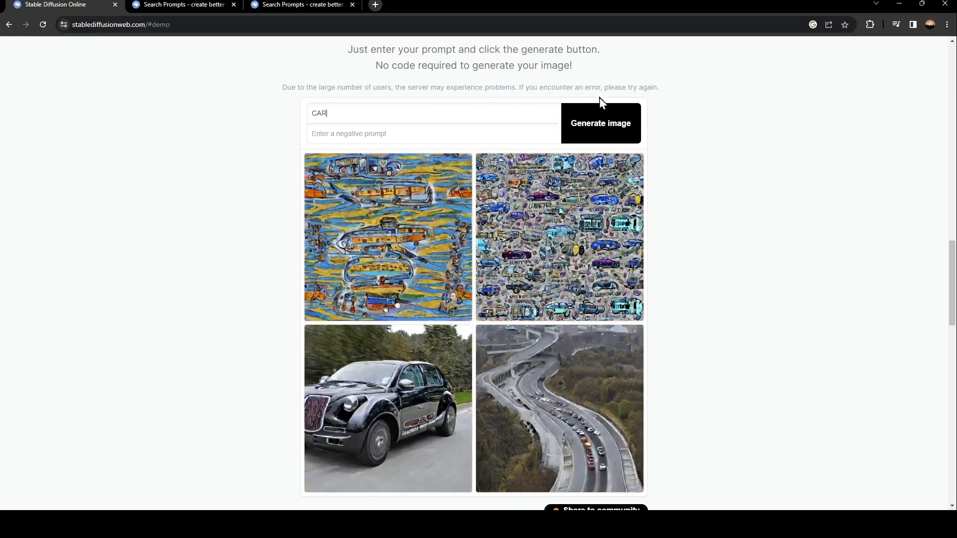
mouse_move(786, 305)
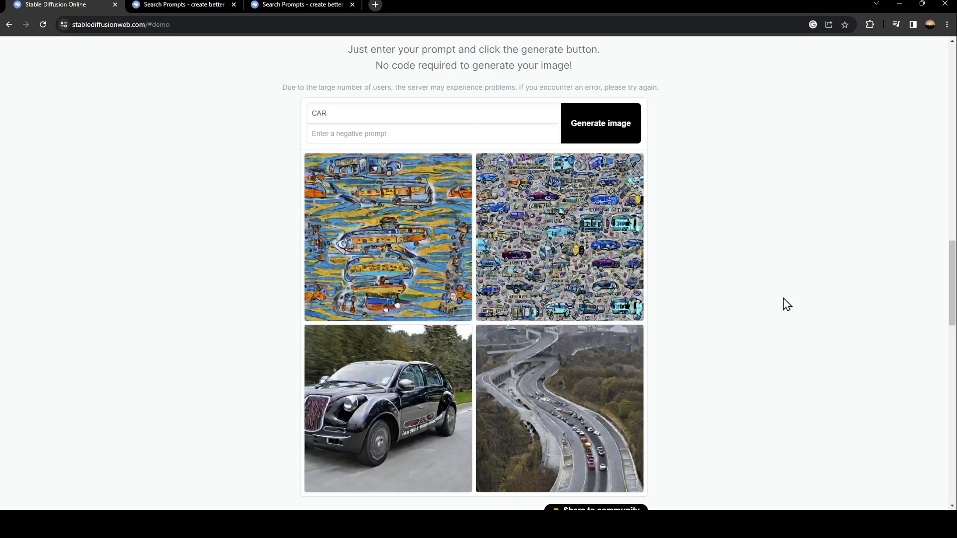
mouse_move(763, 197)
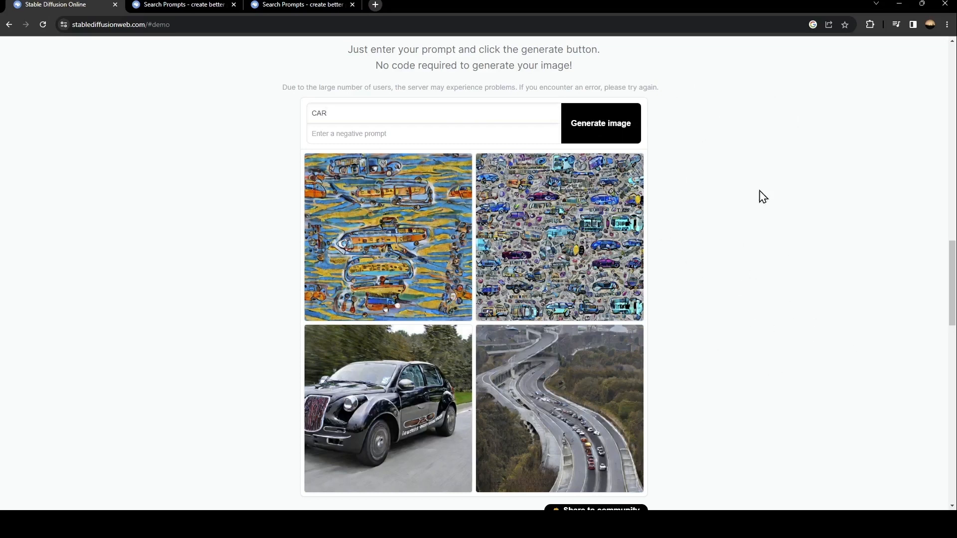
mouse_move(720, 403)
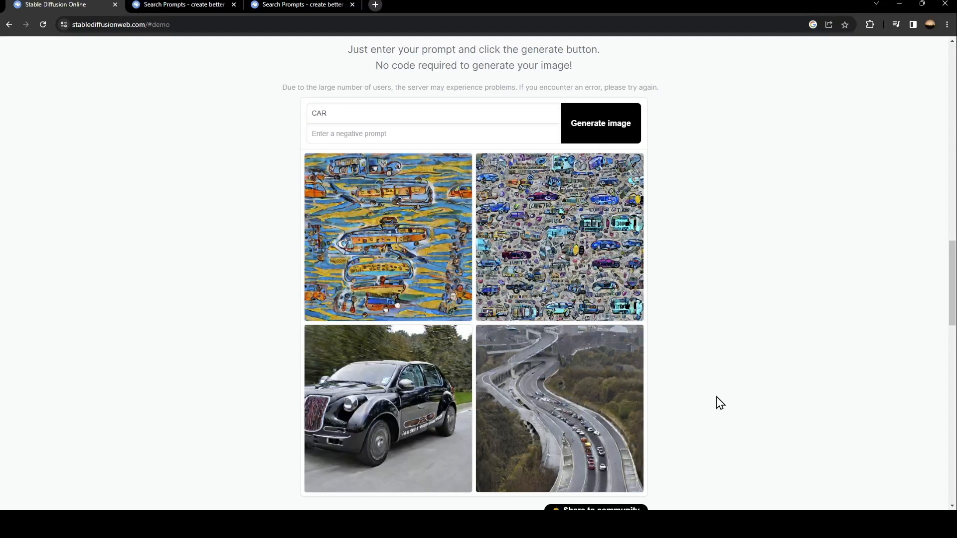